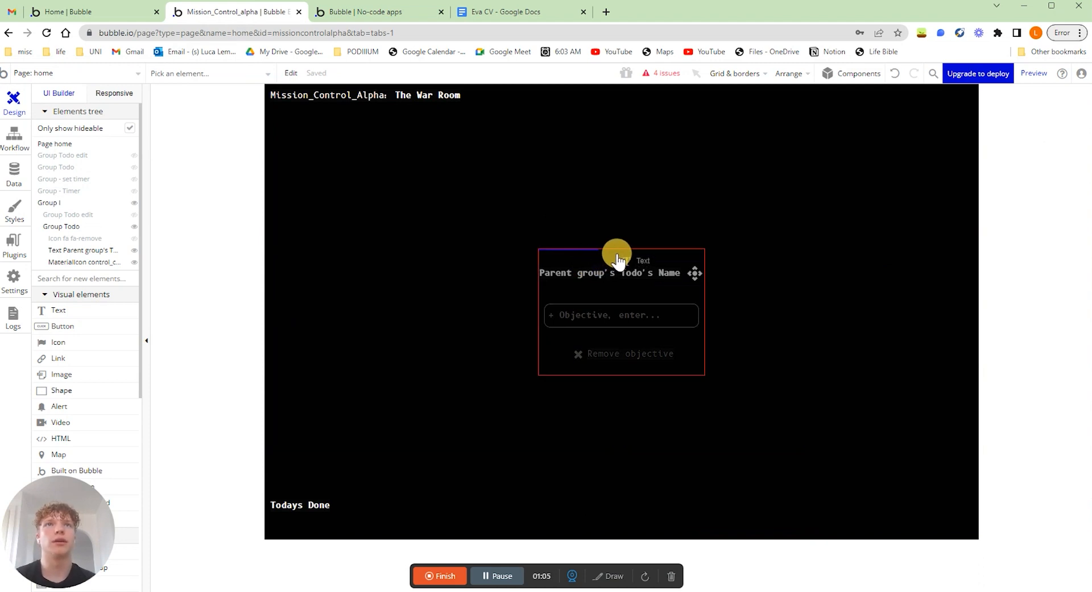
- Place a Text element above the todo name and check its layout and appearance settings
click(616, 249)
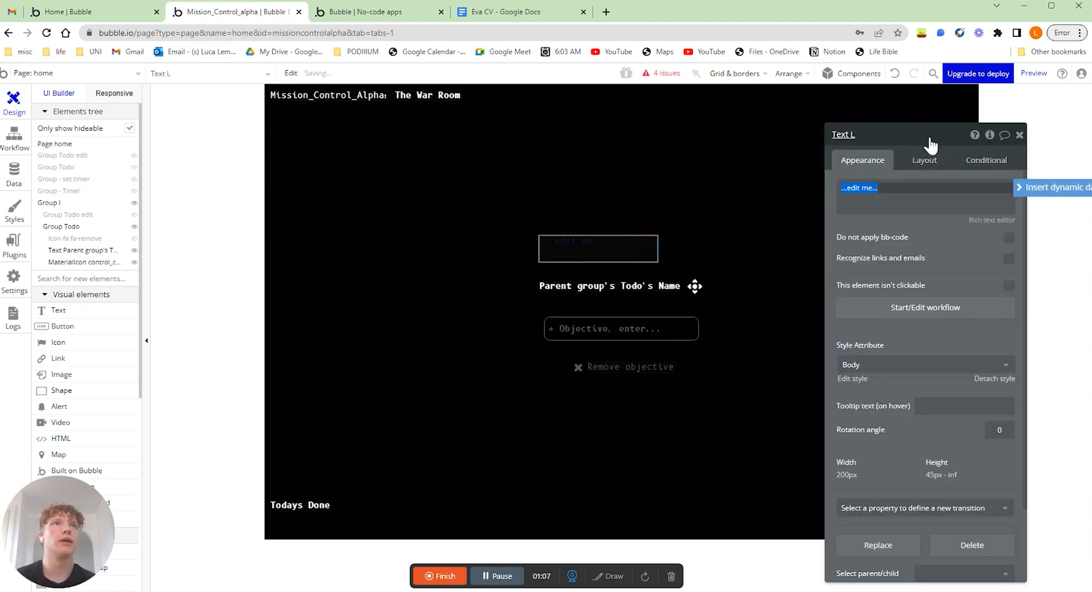
click(924, 161)
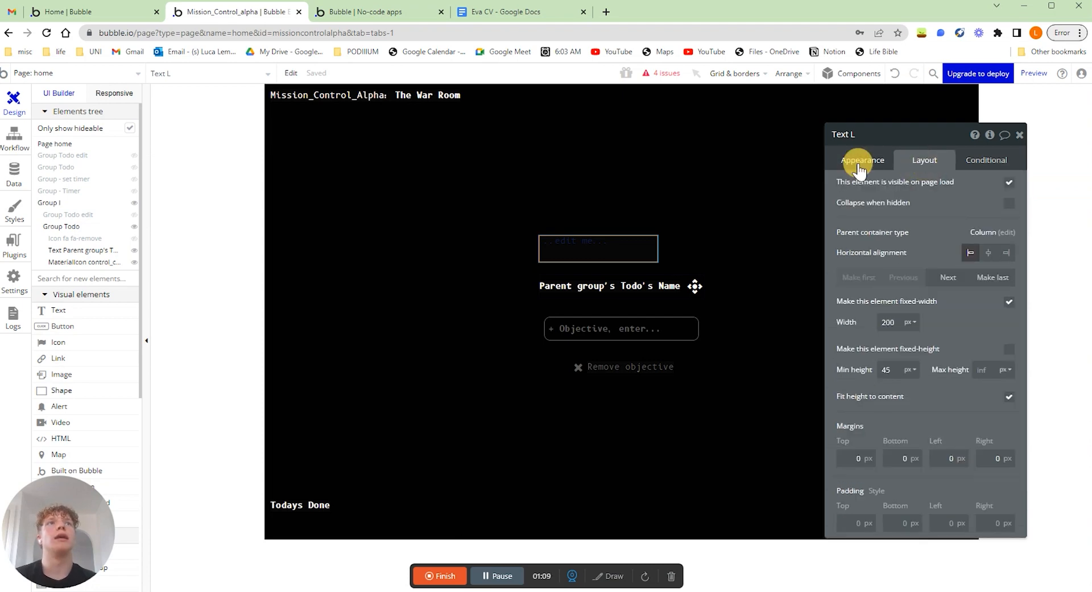
click(862, 160)
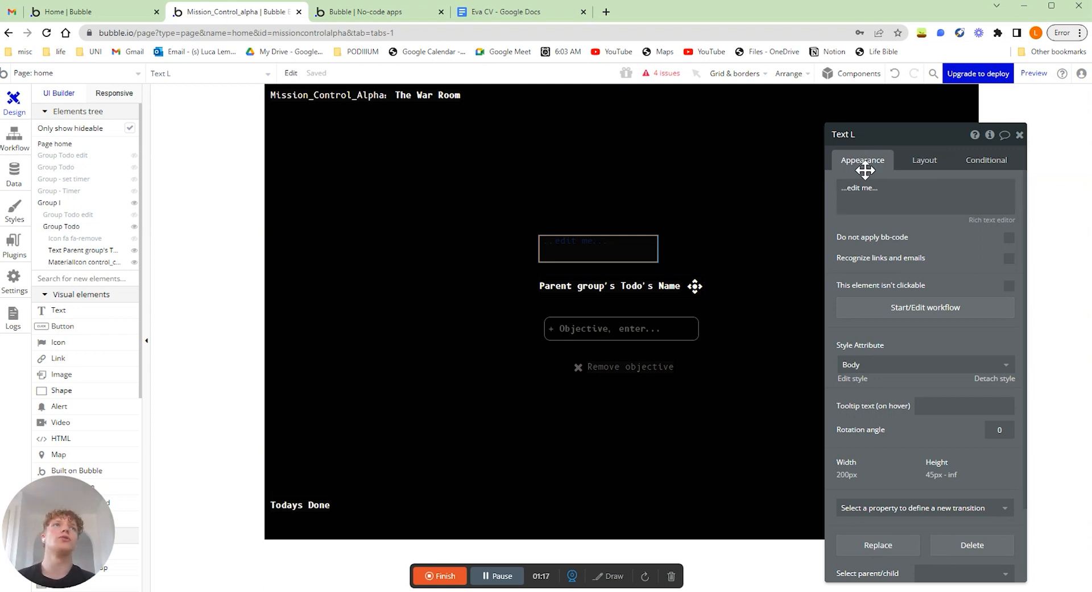
- Center the text horizontally, disable fixed width, fit width to content, and zero min width/height
click(923, 160)
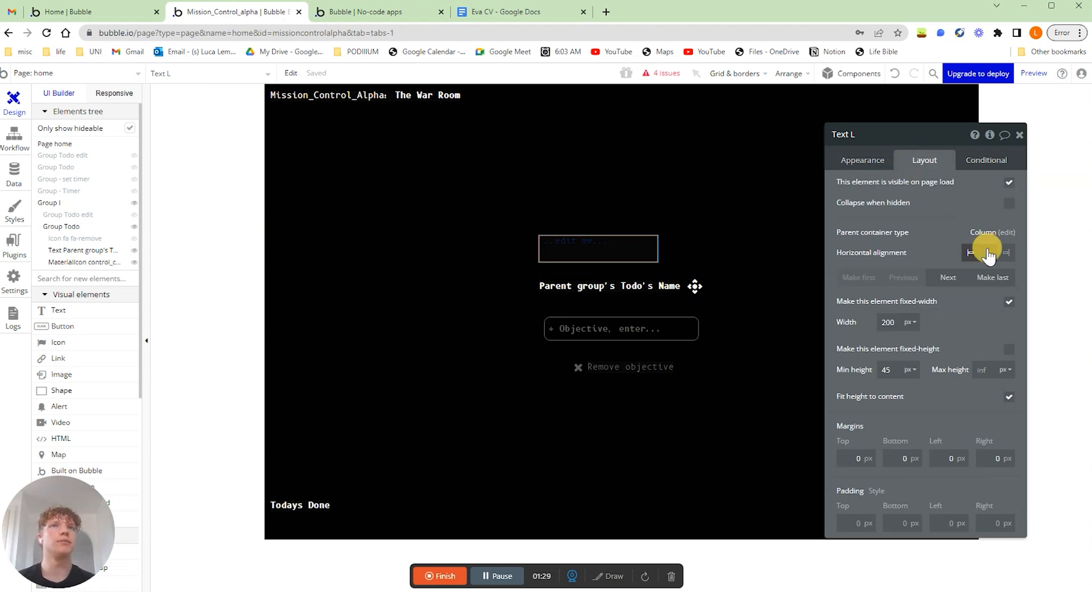
click(988, 252)
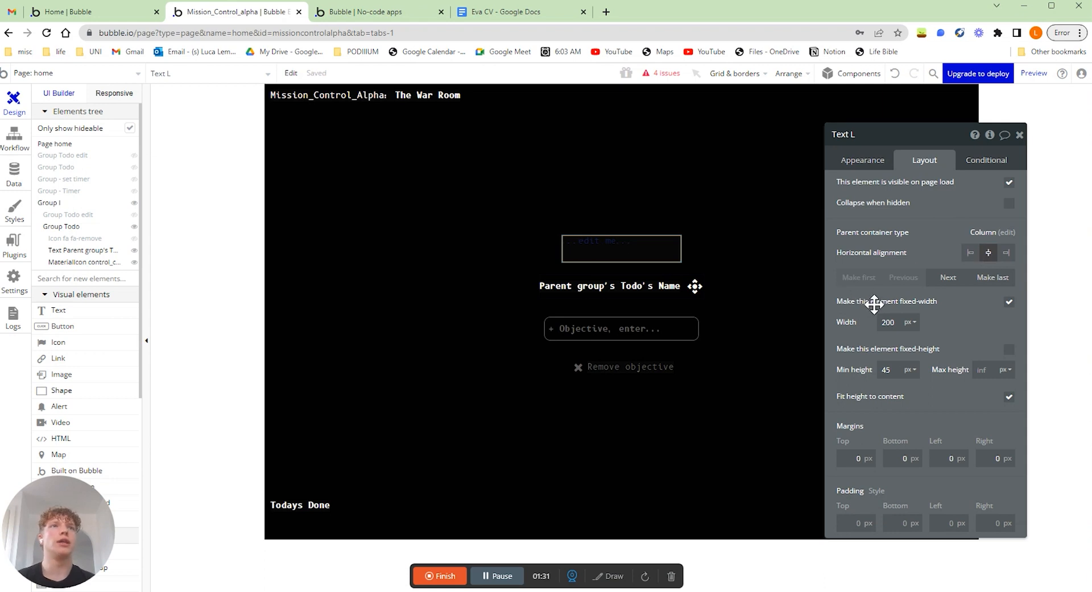
mouse_move(1008, 307)
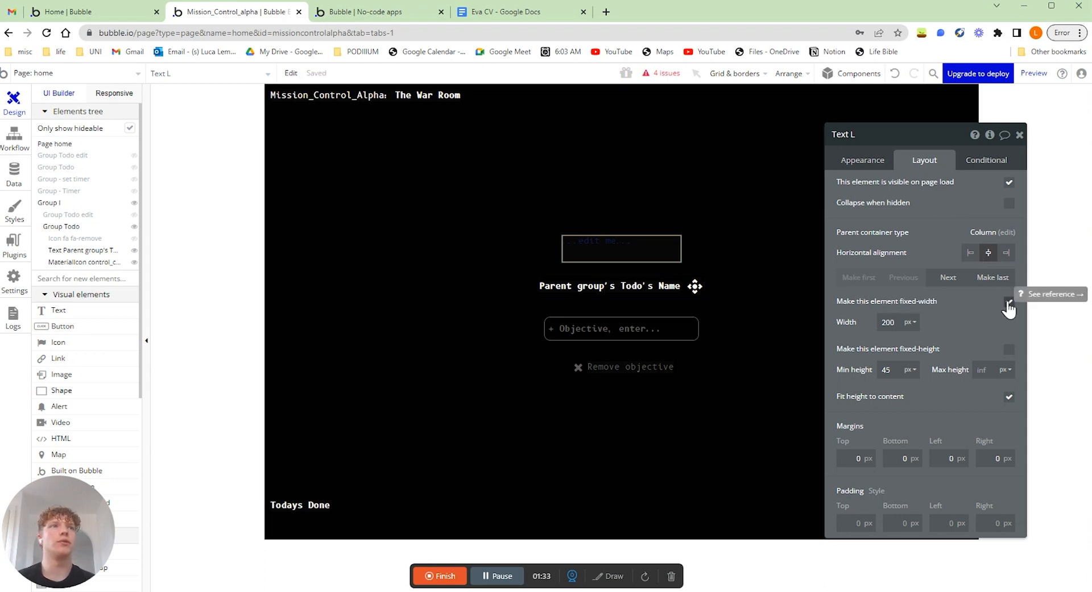
click(1008, 300)
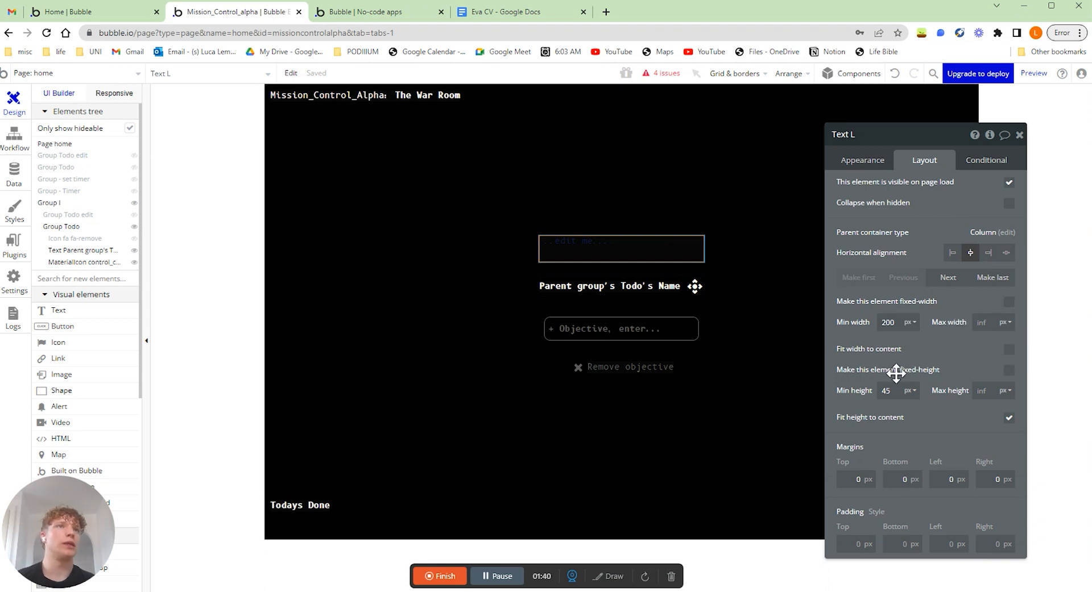
mouse_move(1005, 350)
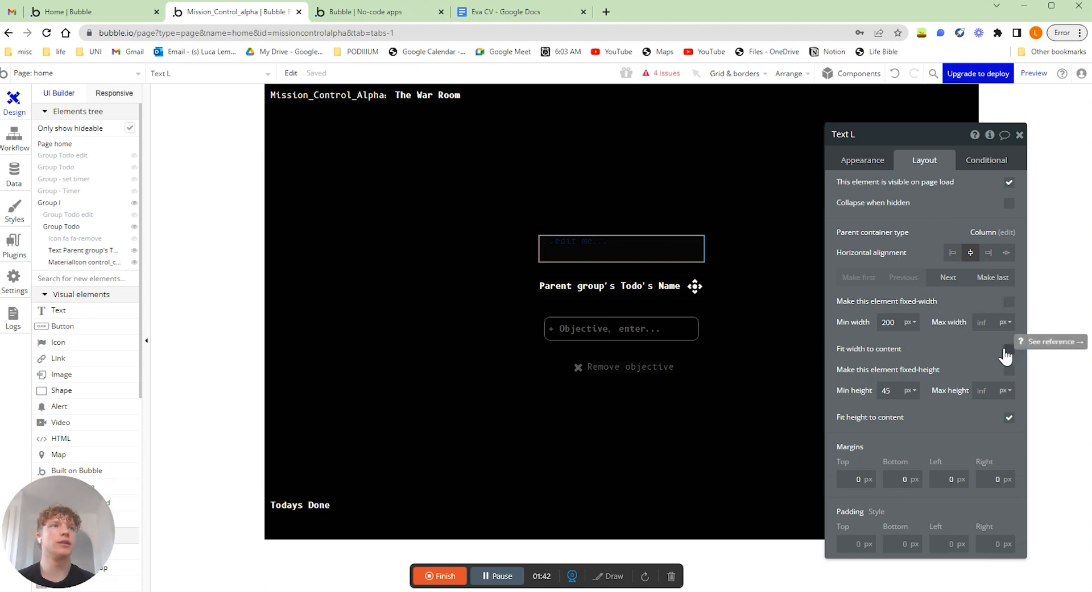
click(1008, 349)
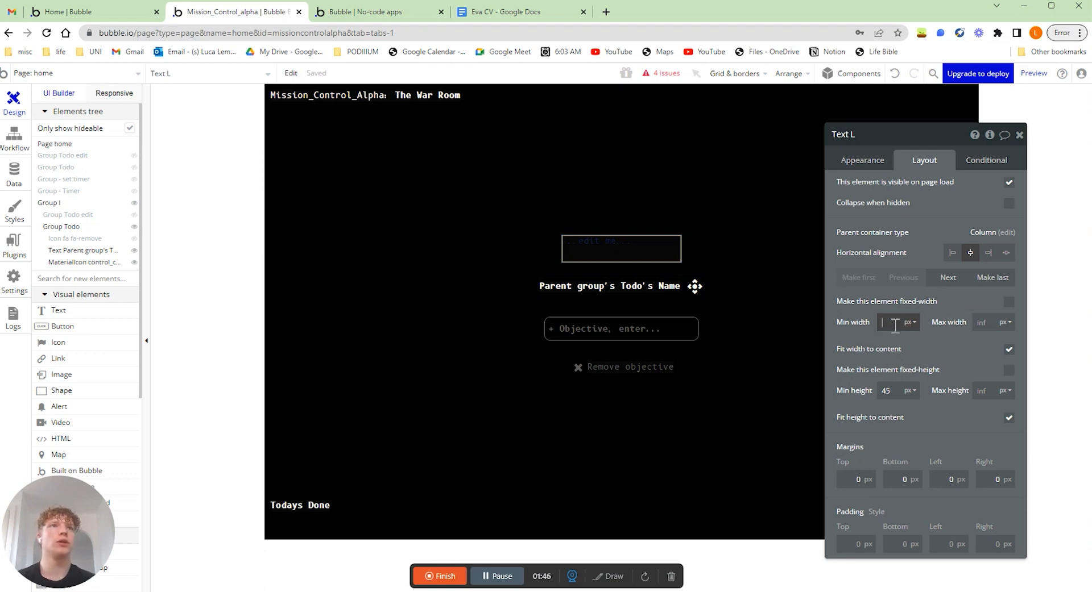
text(0)
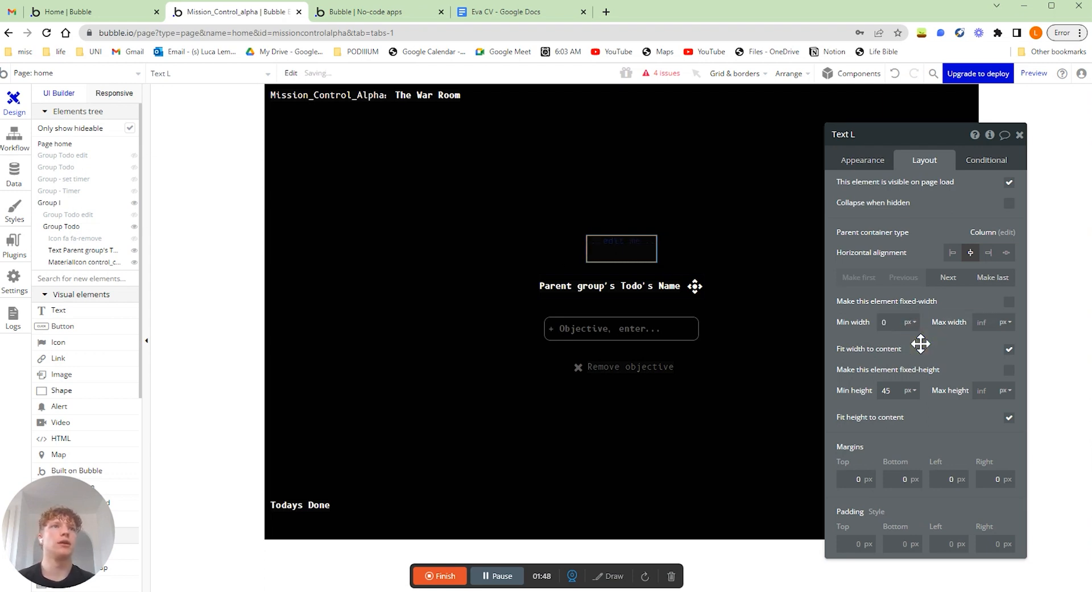
click(889, 391)
text(0)
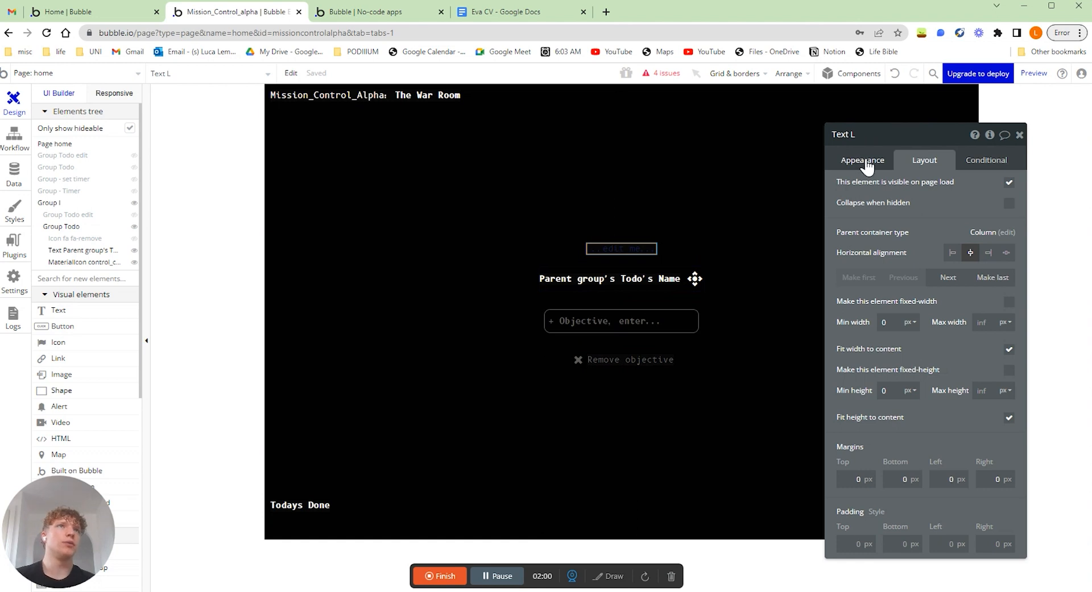
- Set the text's font size to 36 and its colour to white
click(862, 160)
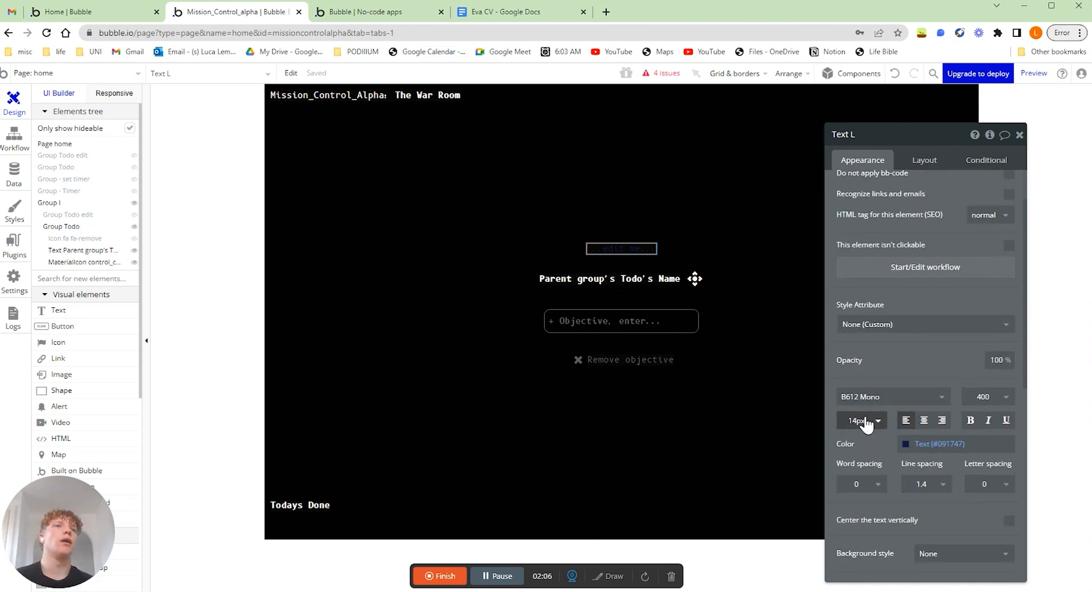
click(861, 421)
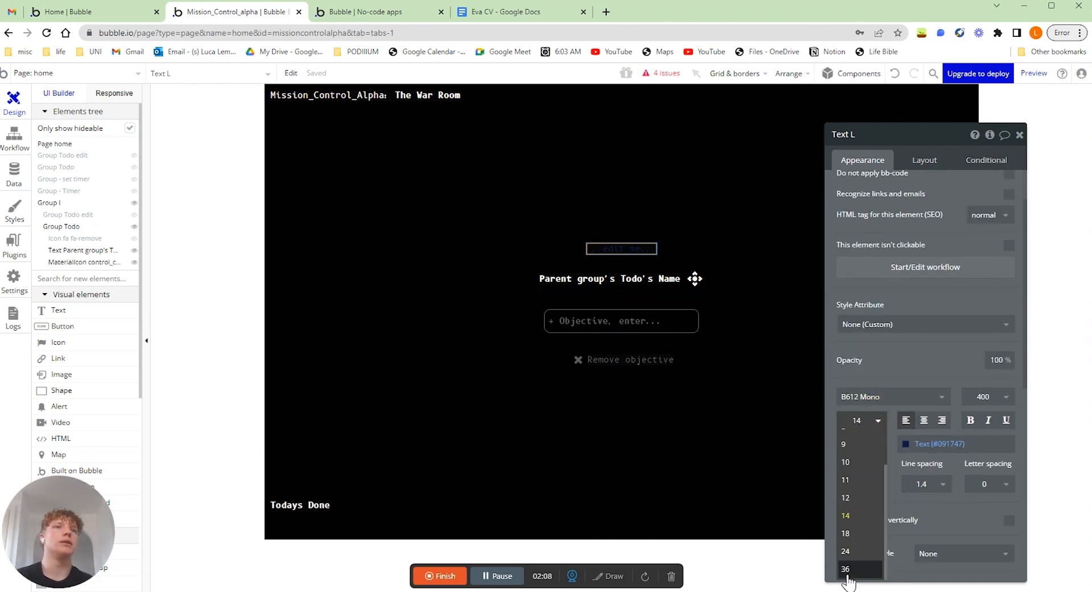
click(844, 570)
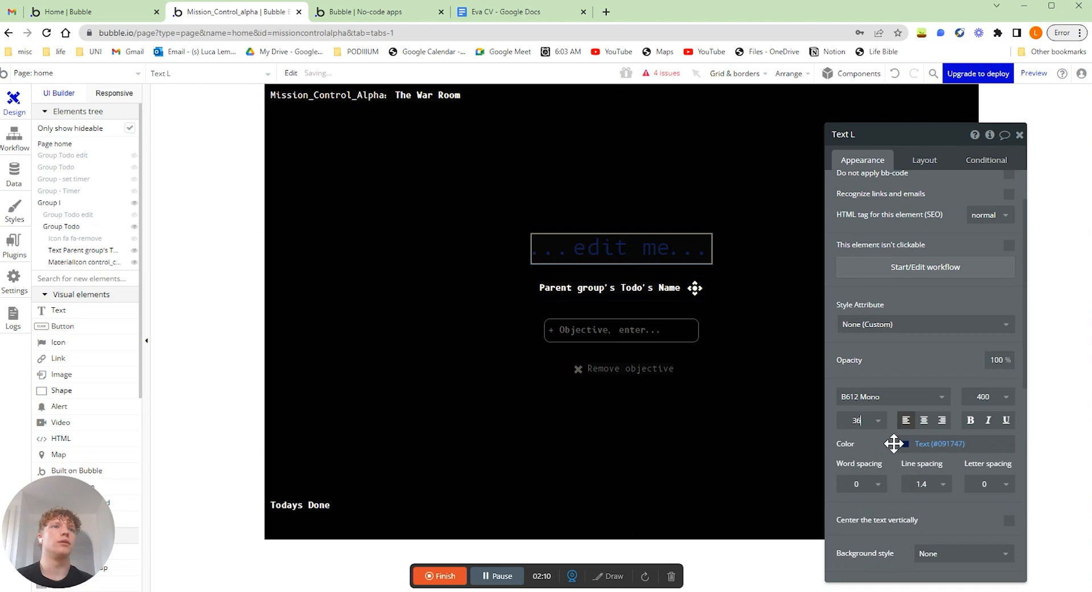
click(907, 443)
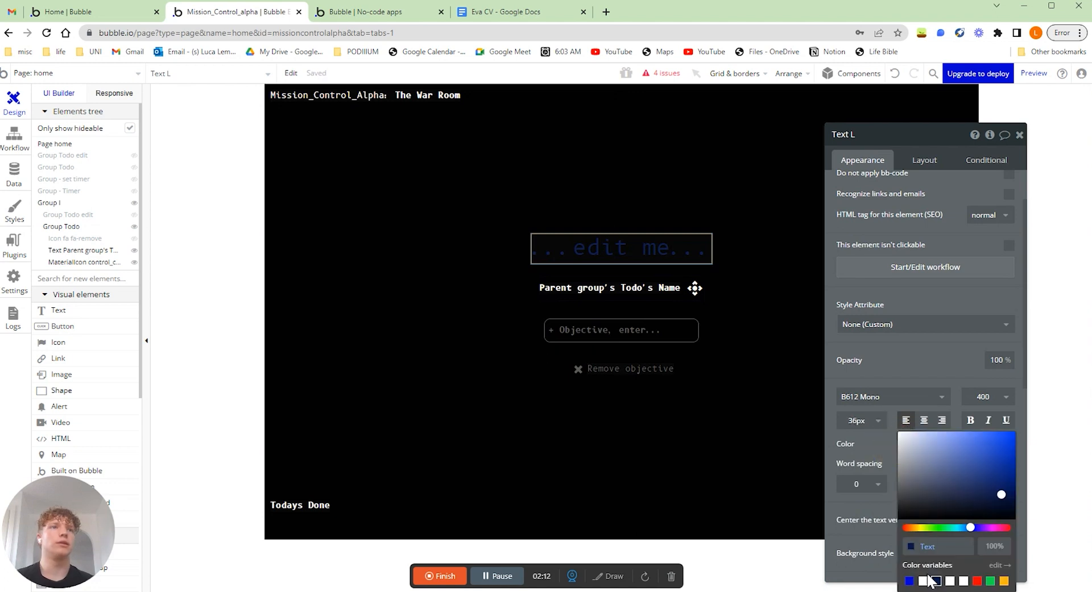
click(921, 581)
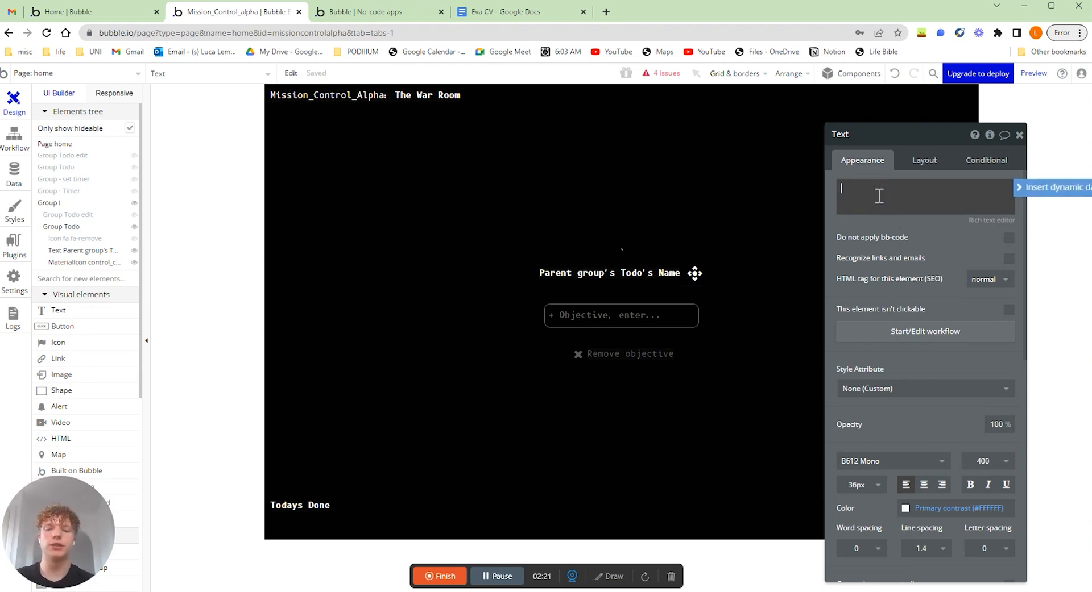
- Enter 'Week' as the text content and start inserting dynamic data after it
text(We)
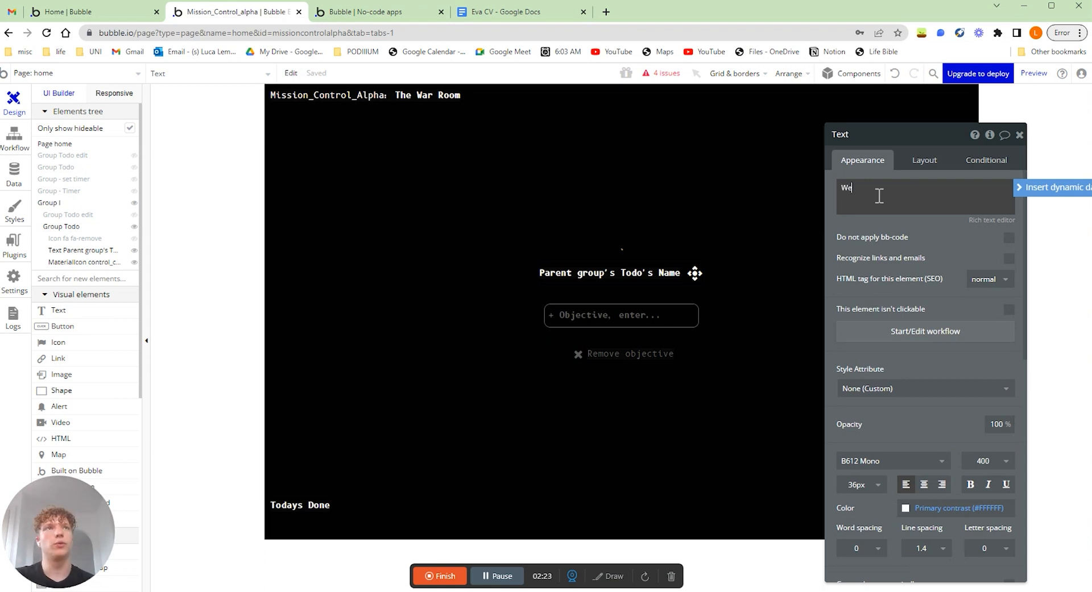
text(Week)
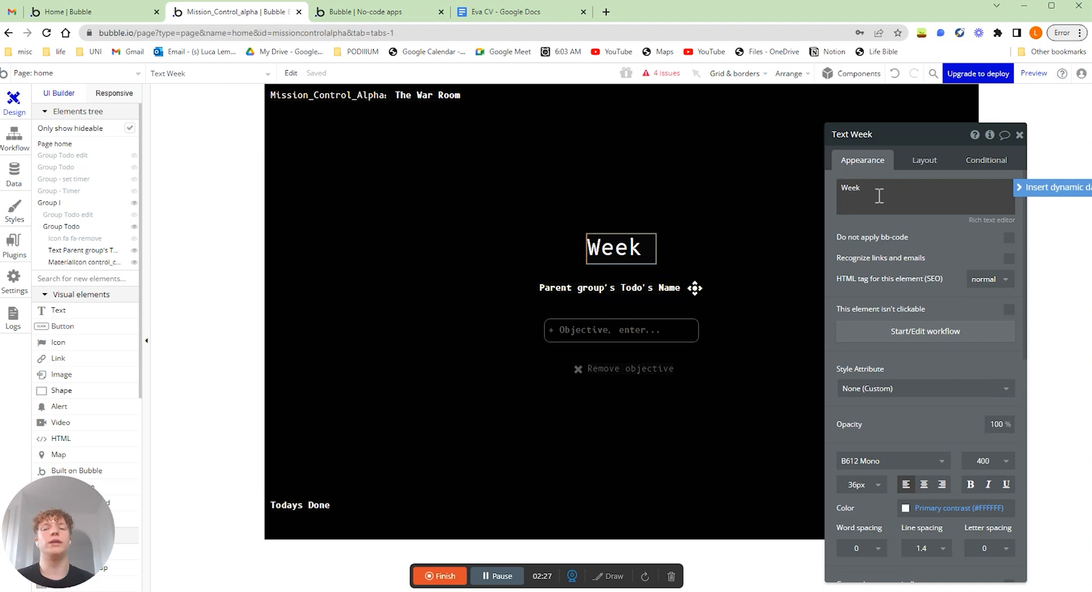
click(877, 195)
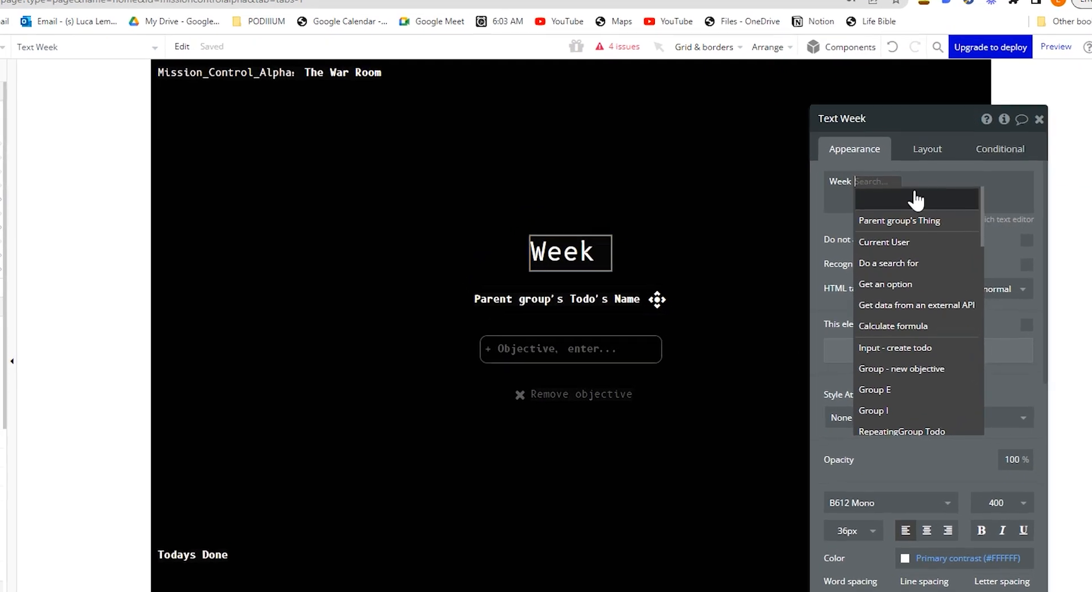
- Append Current date/time:extract with Component set to week after 'Week'
text(cur)
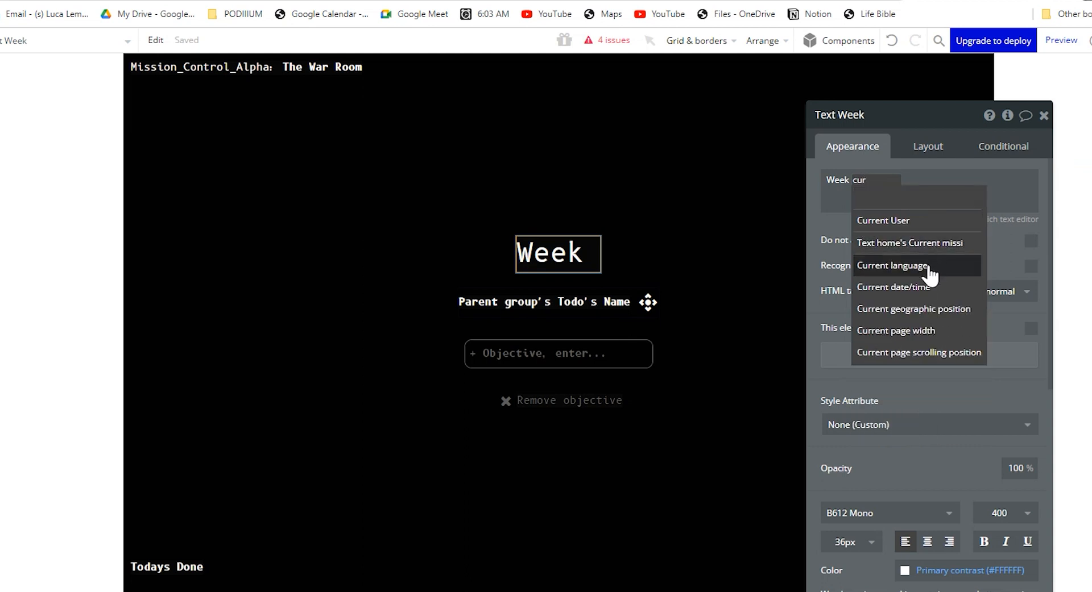
click(894, 287)
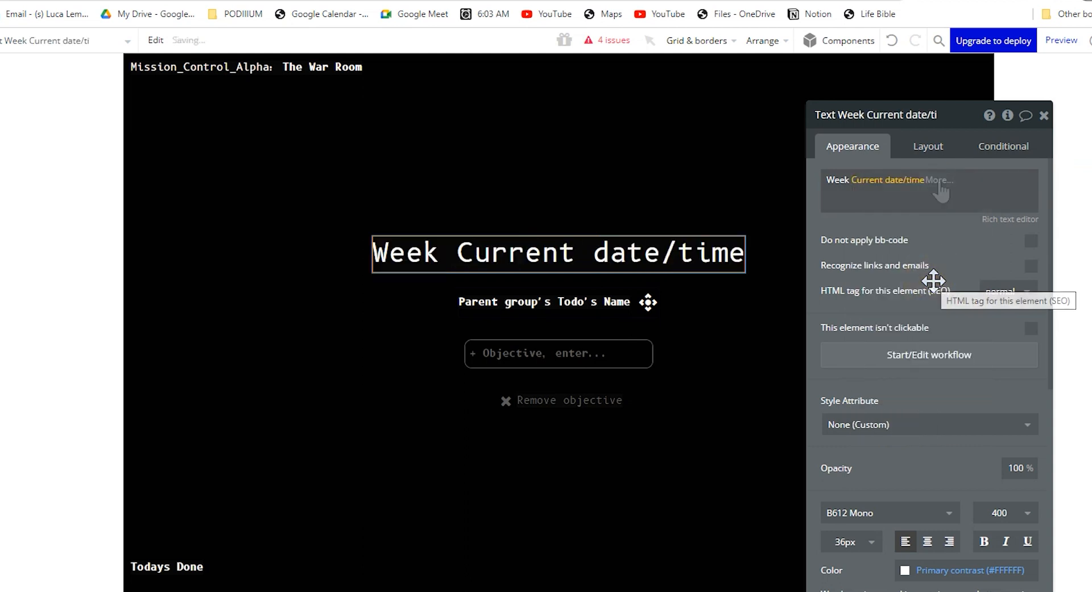
text(extract...)
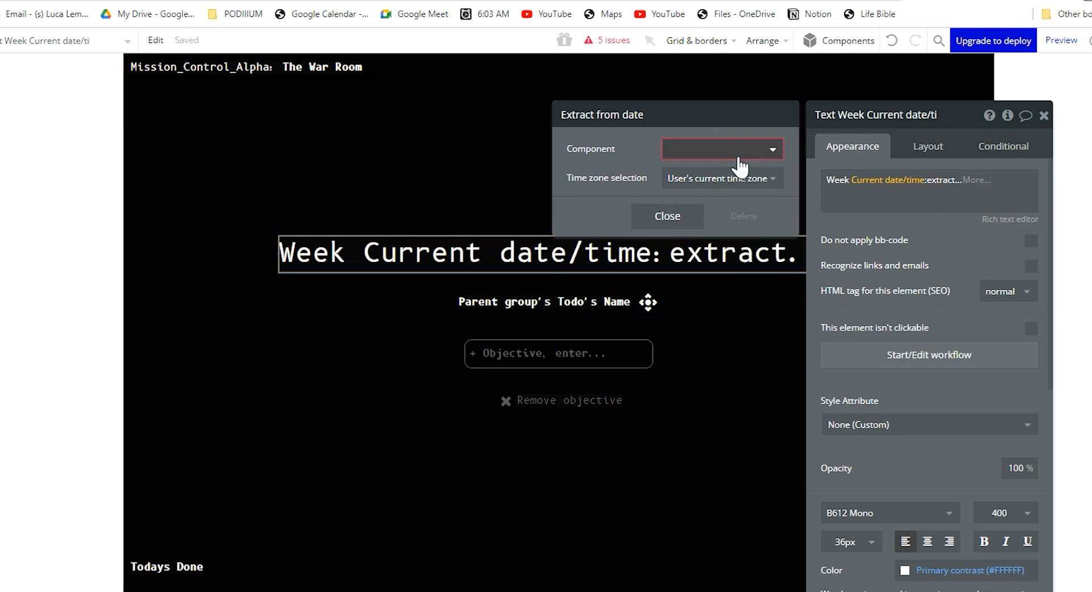
click(721, 149)
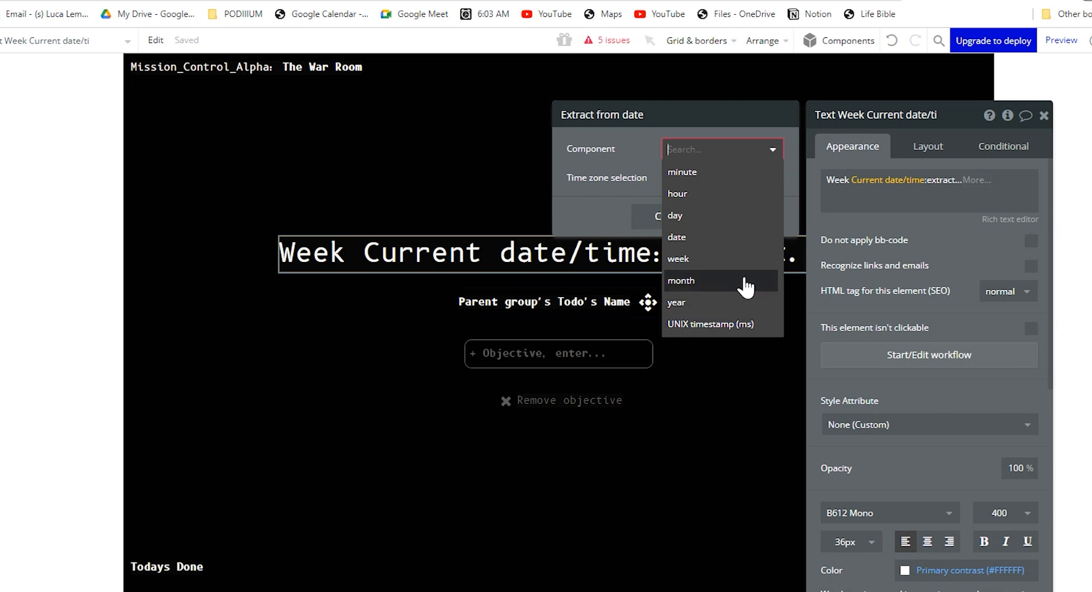
click(677, 258)
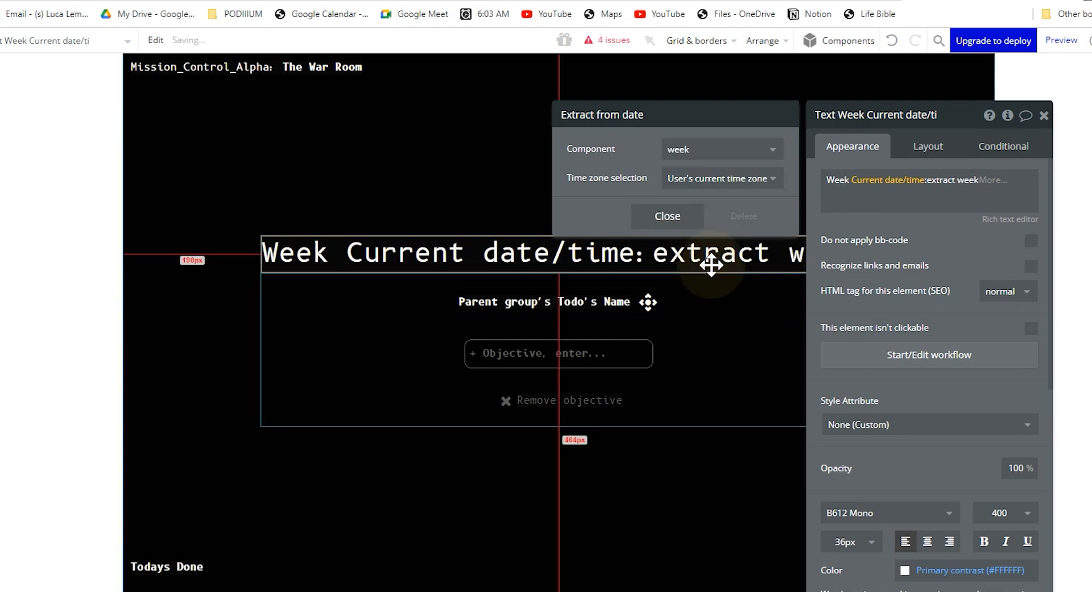
click(665, 216)
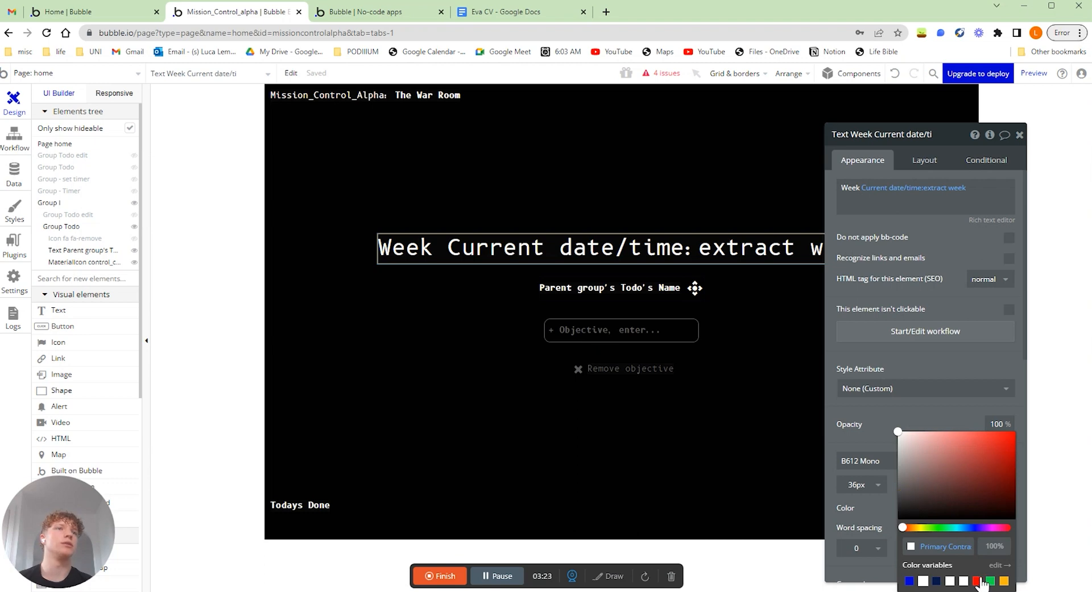
- Colour the Week text red with the Destructive colour variable
click(982, 582)
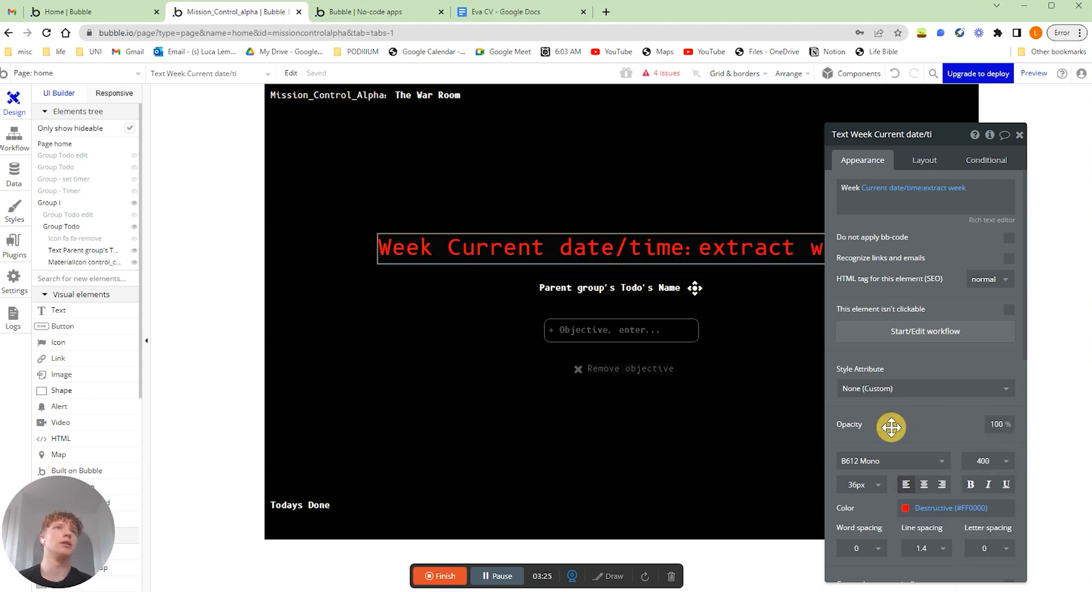